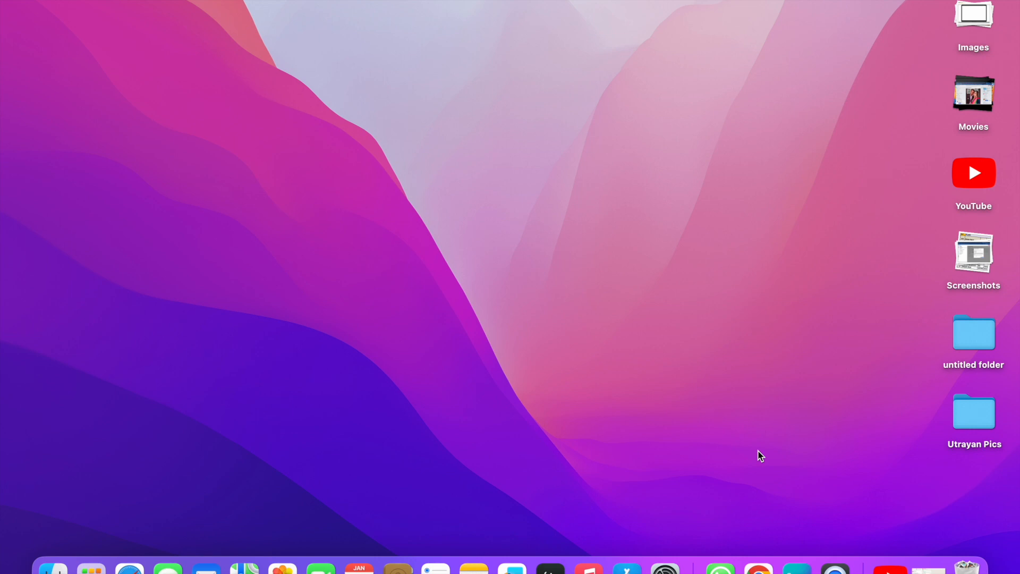
pyautogui.moveTo(756, 521)
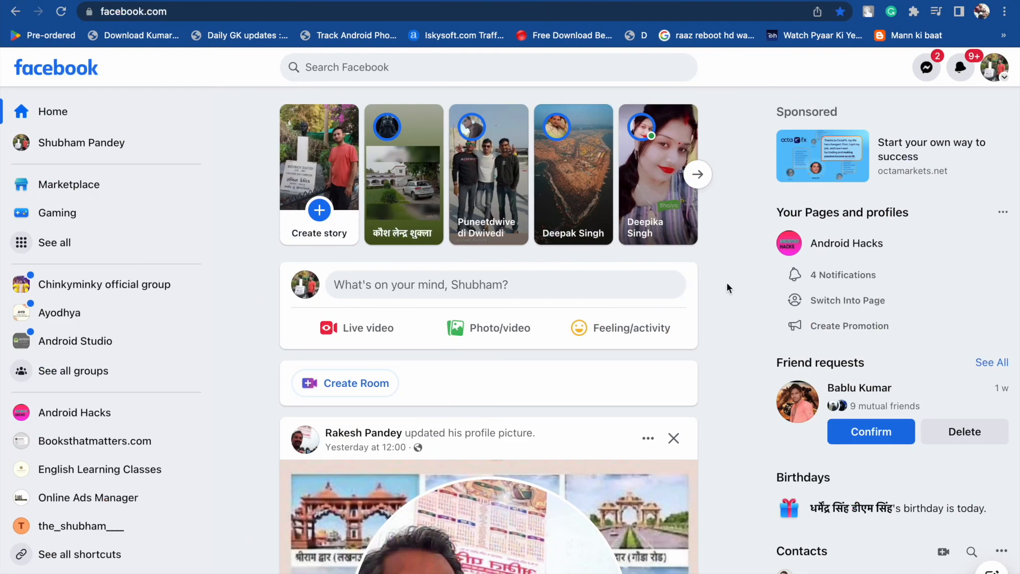
pyautogui.moveTo(995, 69)
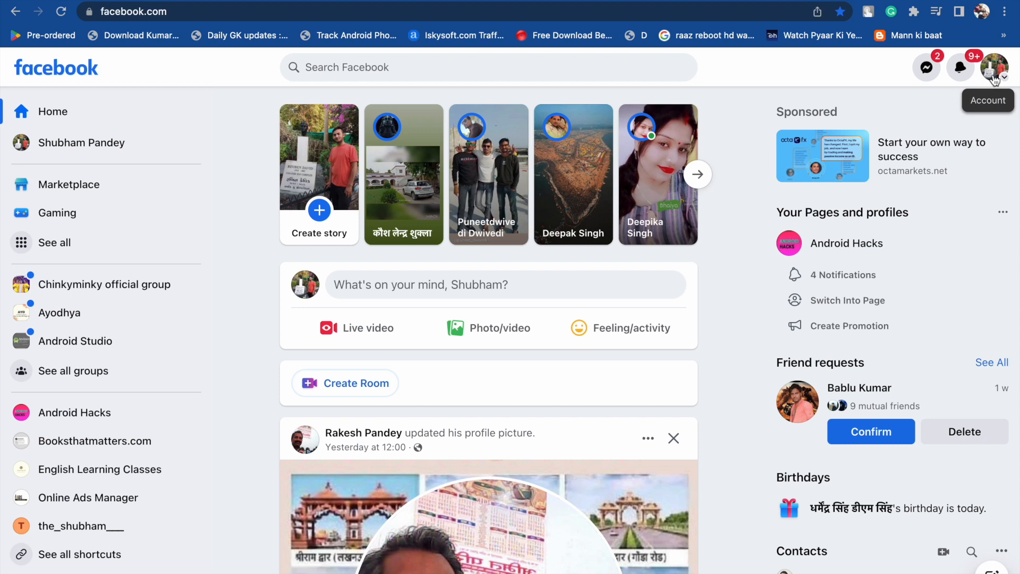
# Switch the Facebook profile to the Android Hacks Page from the account menu
pyautogui.click(994, 67)
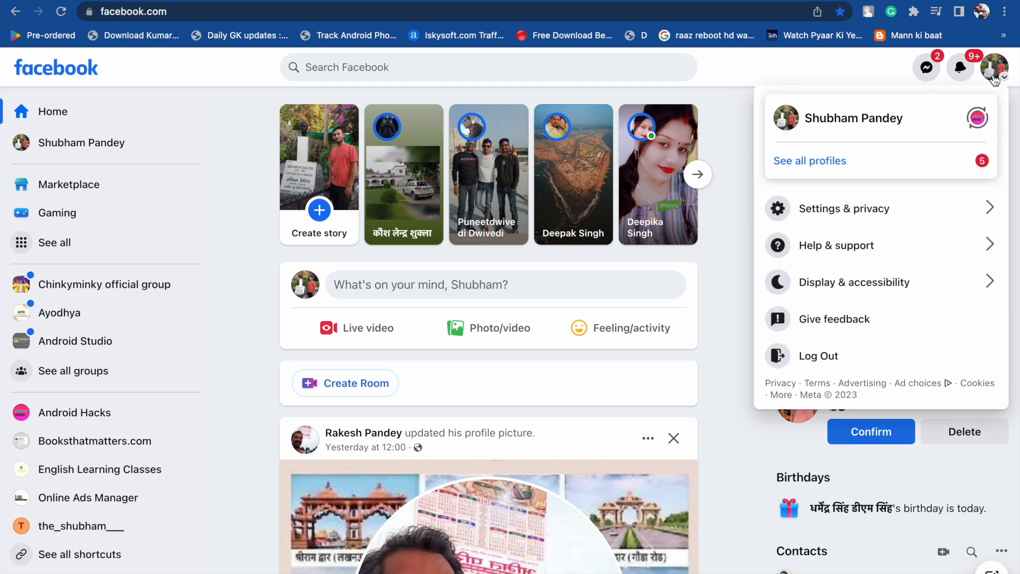
pyautogui.moveTo(977, 118)
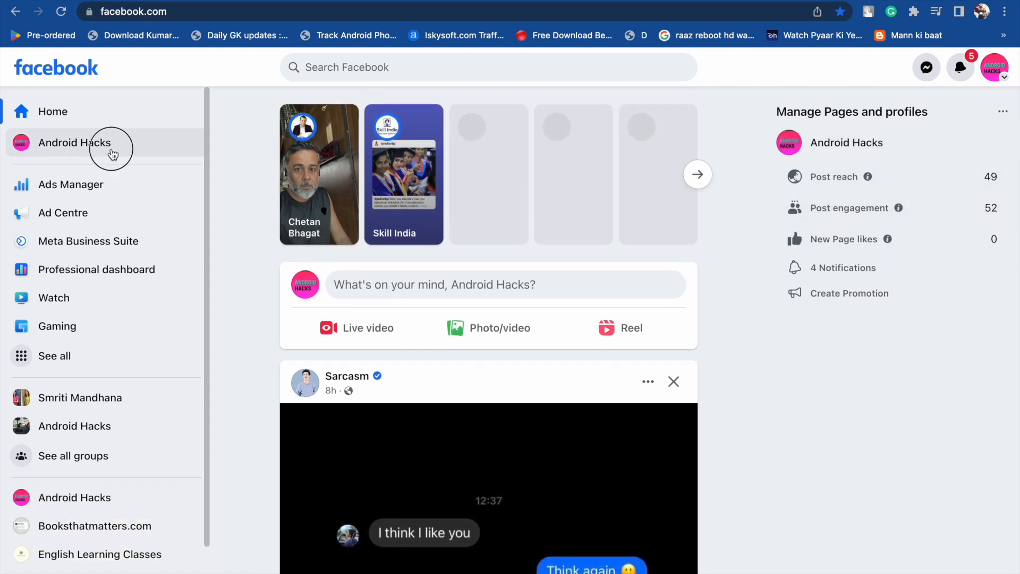
pyautogui.click(73, 142)
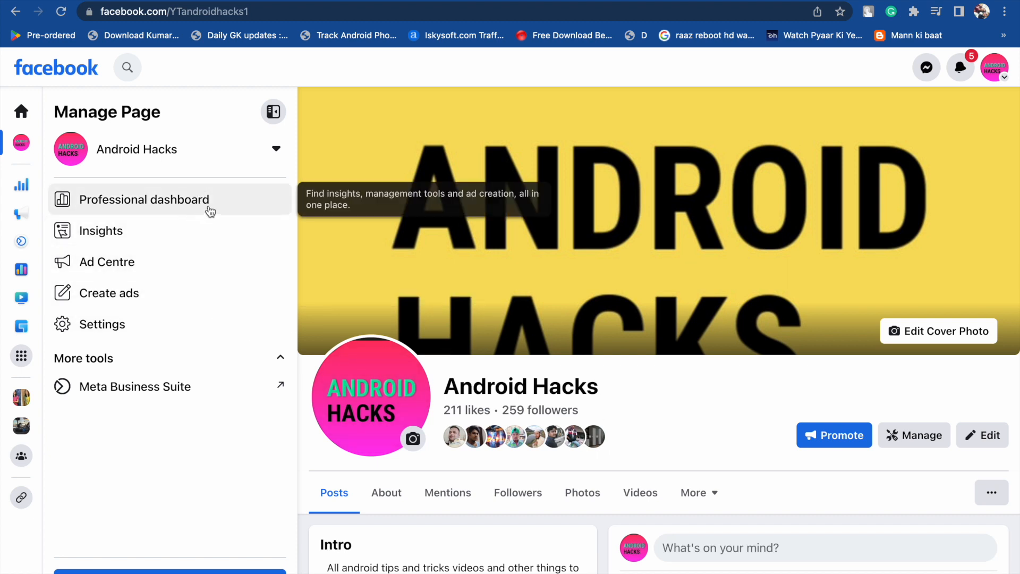
pyautogui.moveTo(195, 293)
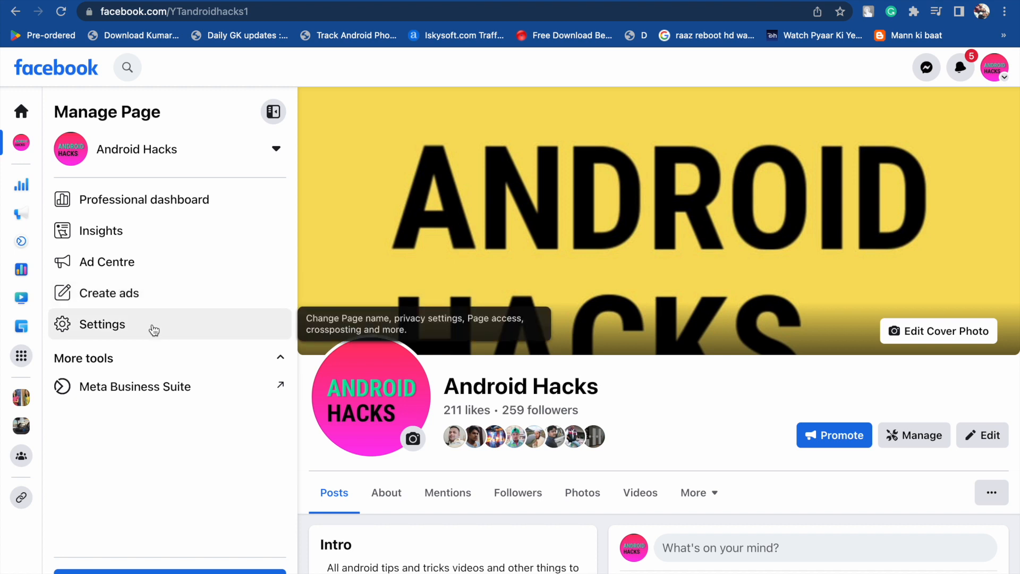
# Open Settings from the Android Hacks Manage Page panel
pyautogui.click(102, 325)
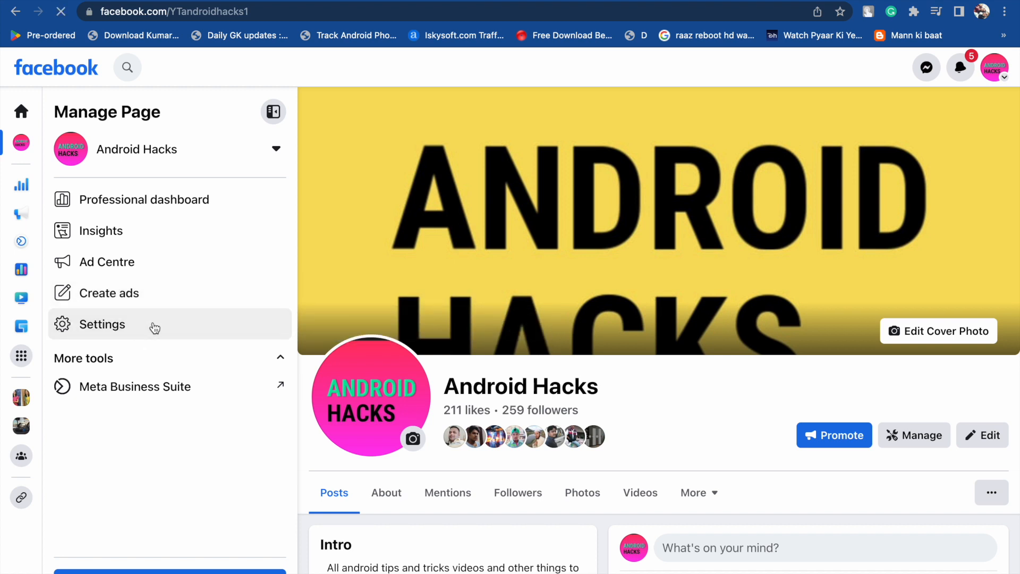
# Go to New Pages experience settings to view Page access for Android Hacks
pyautogui.click(102, 324)
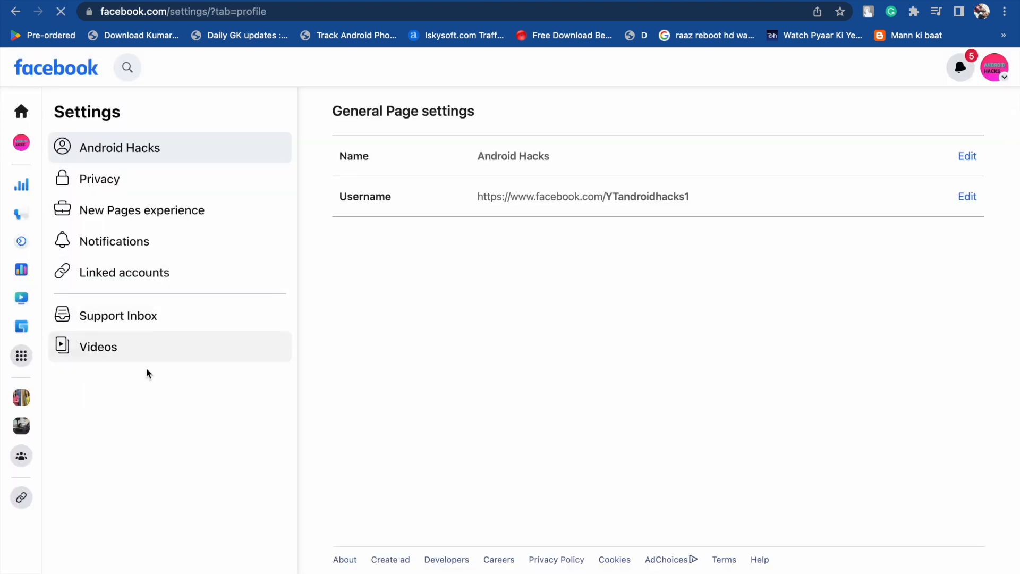
pyautogui.moveTo(156, 228)
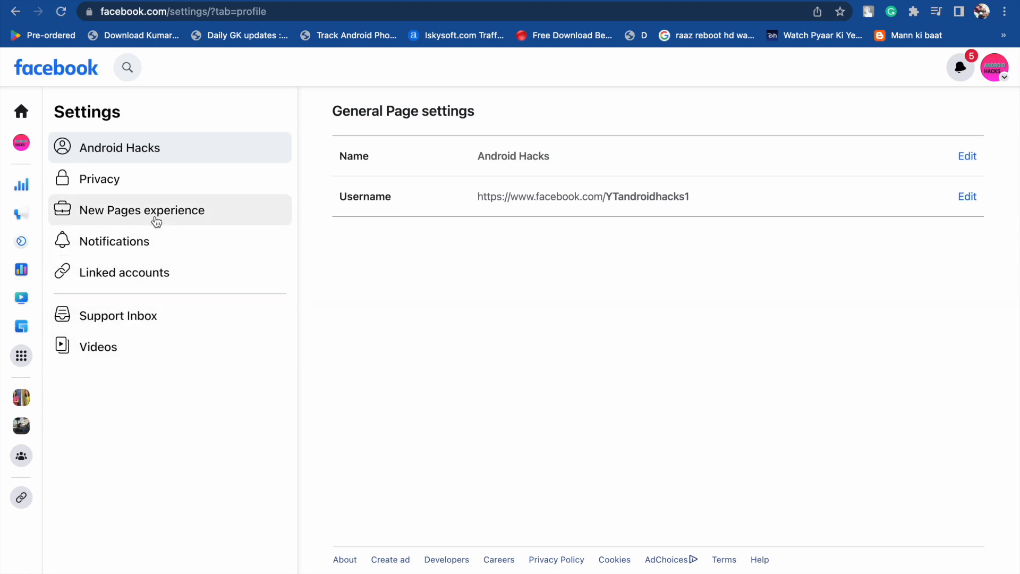
pyautogui.click(141, 209)
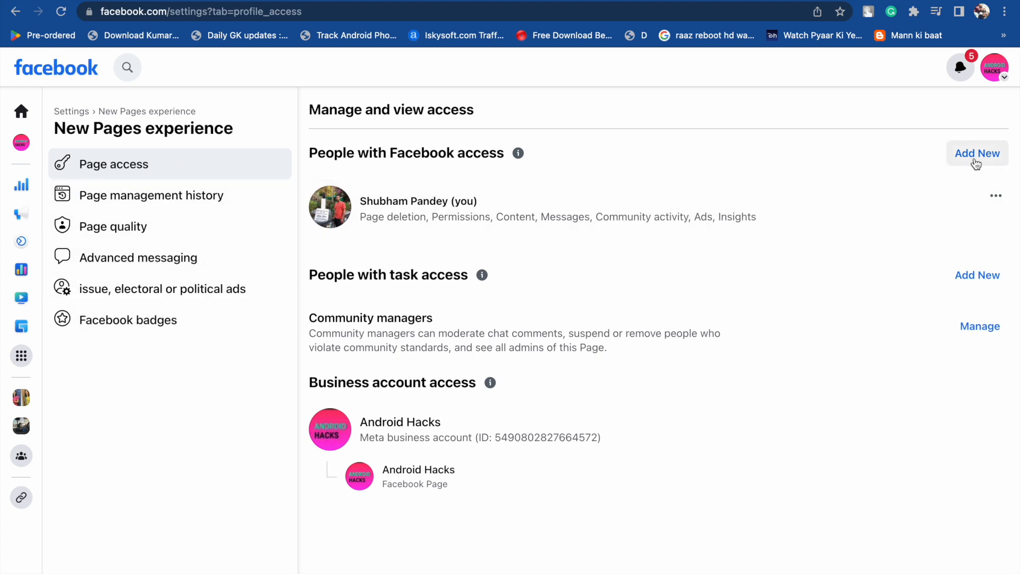
# Start Add New under People with Facebook access and continue past the explanation
pyautogui.click(977, 153)
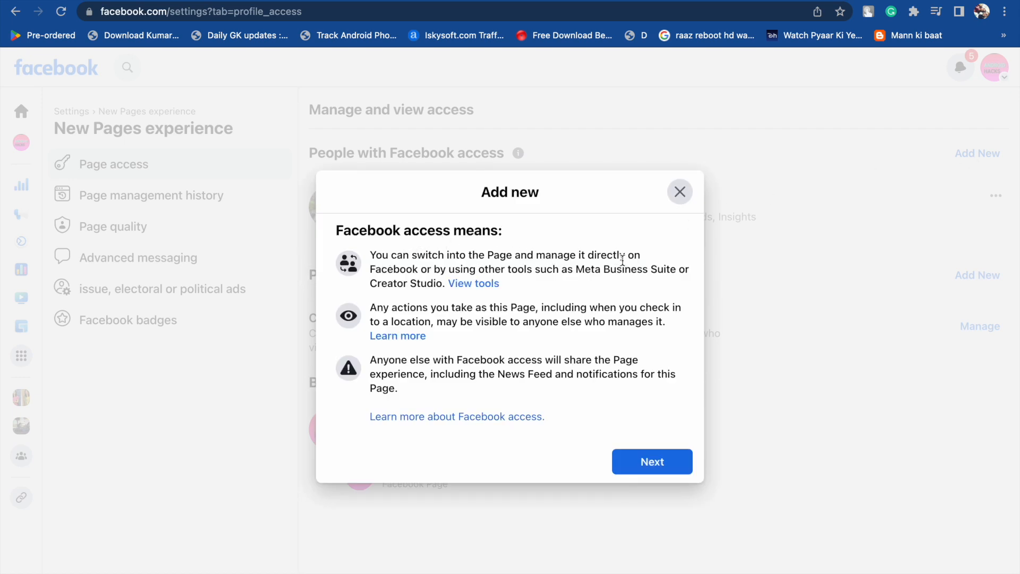
pyautogui.moveTo(551, 288)
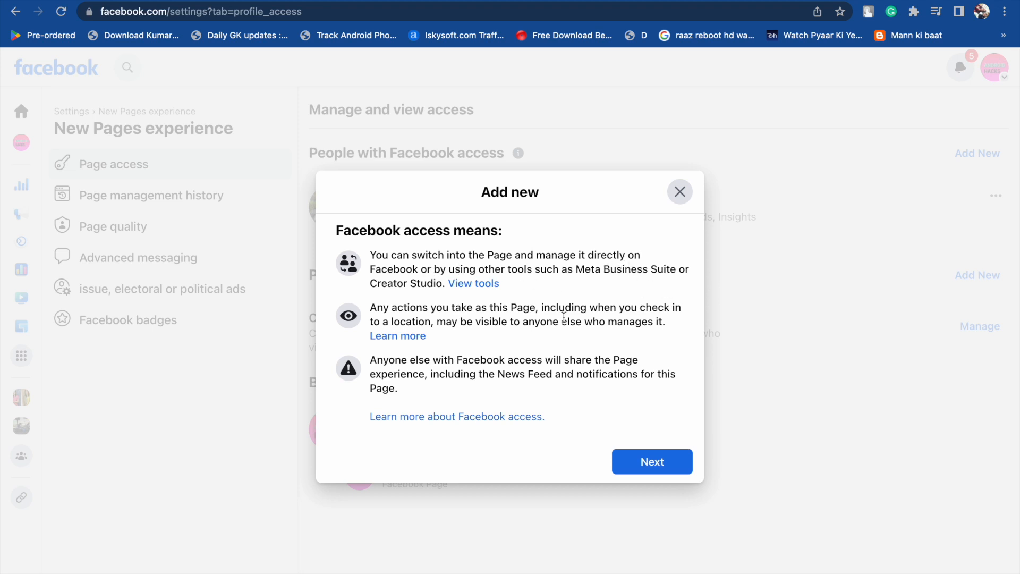
pyautogui.moveTo(663, 503)
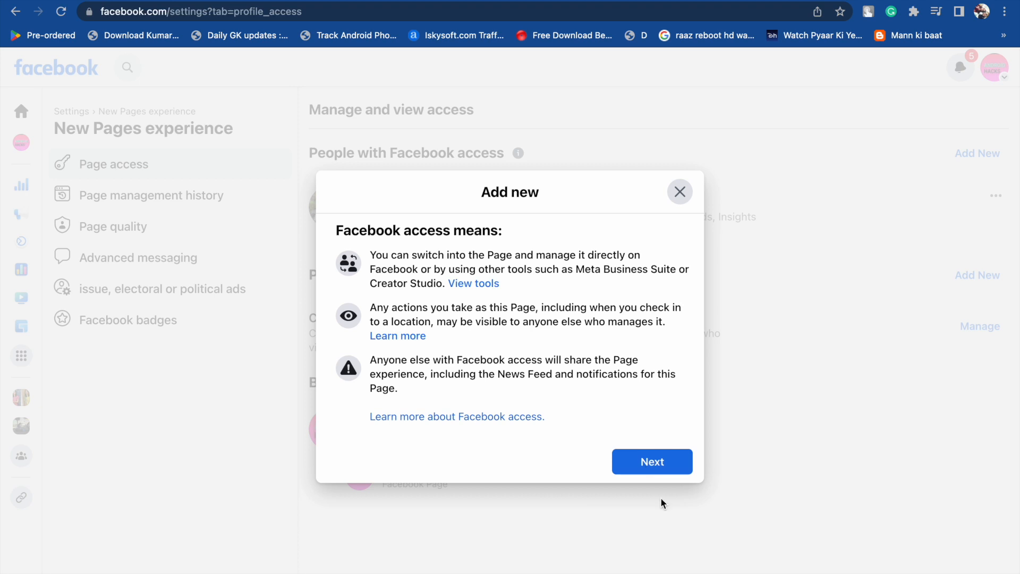
pyautogui.click(652, 461)
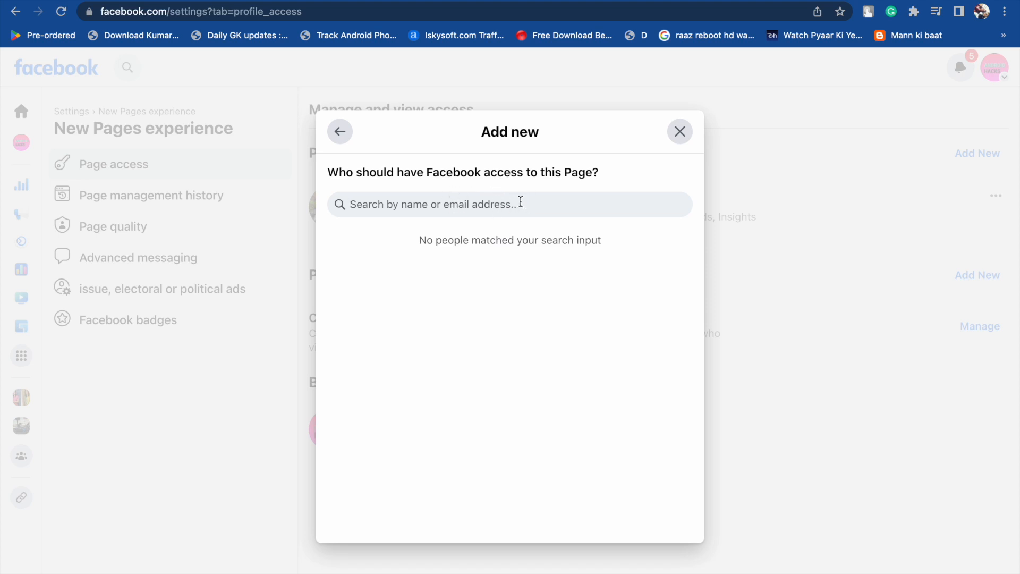
pyautogui.write('sa')
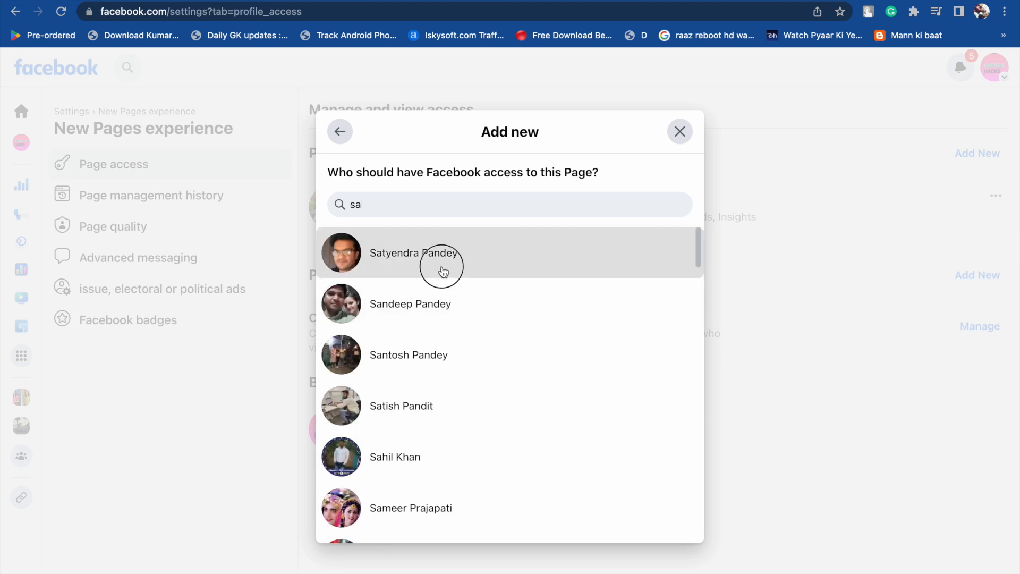
pyautogui.click(412, 253)
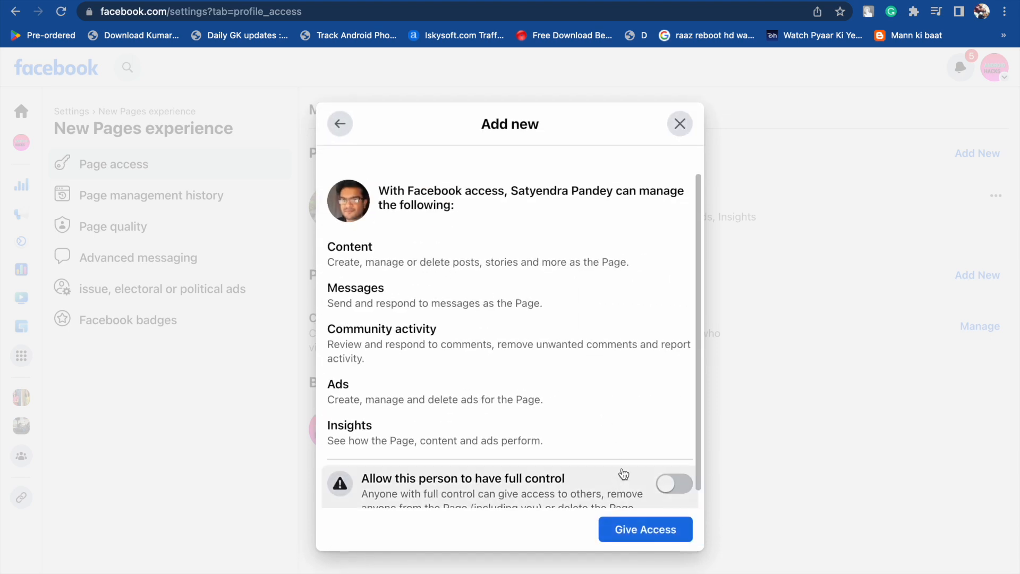
pyautogui.scroll(-3)
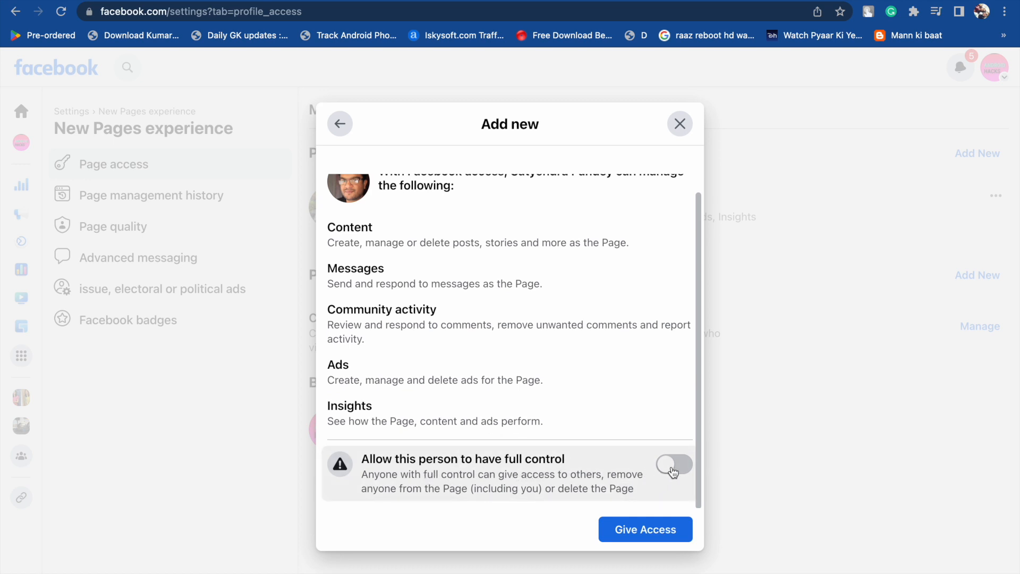
pyautogui.click(673, 464)
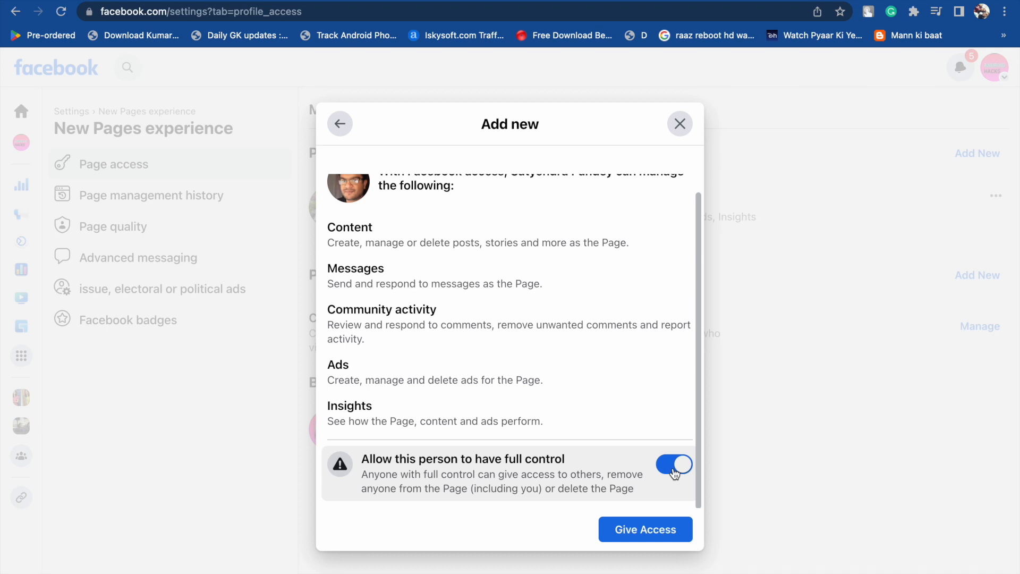
pyautogui.click(644, 529)
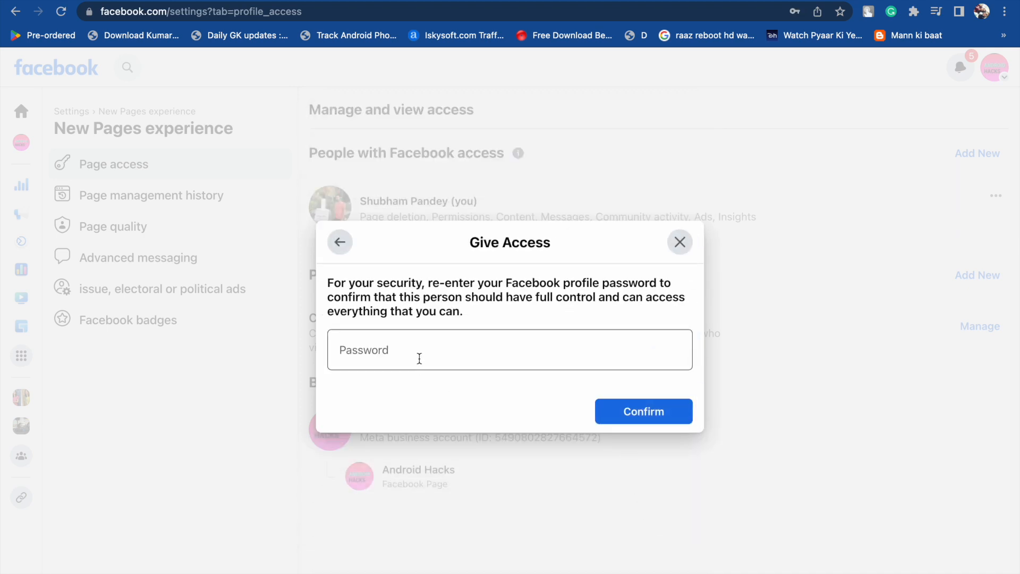
pyautogui.write('password')
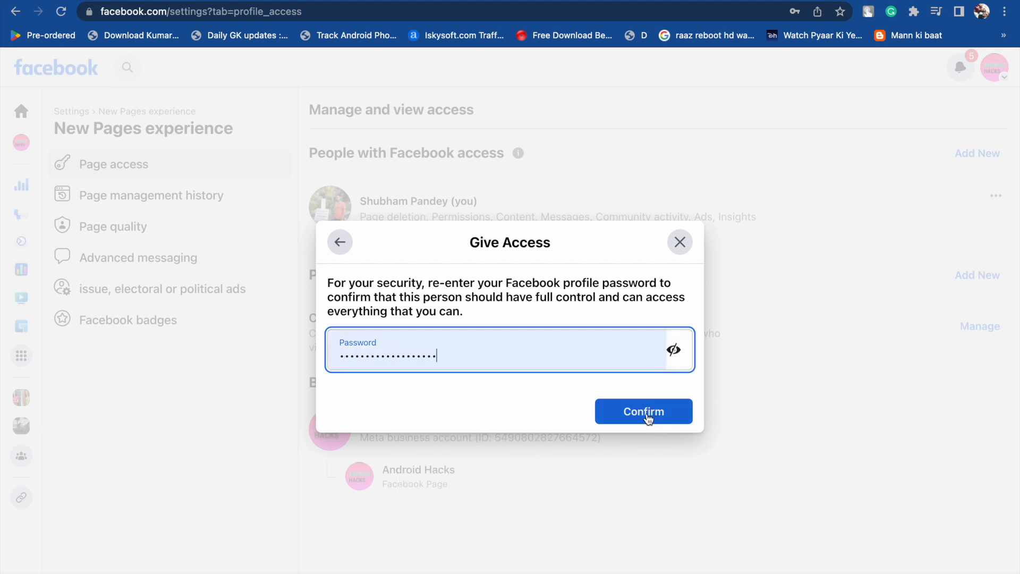
pyautogui.click(643, 412)
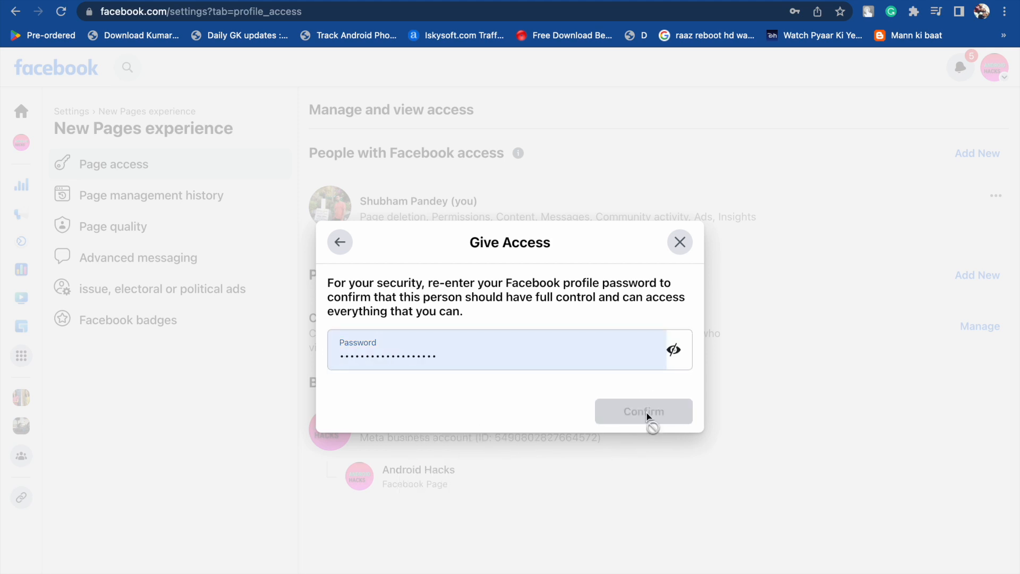
pyautogui.click(643, 412)
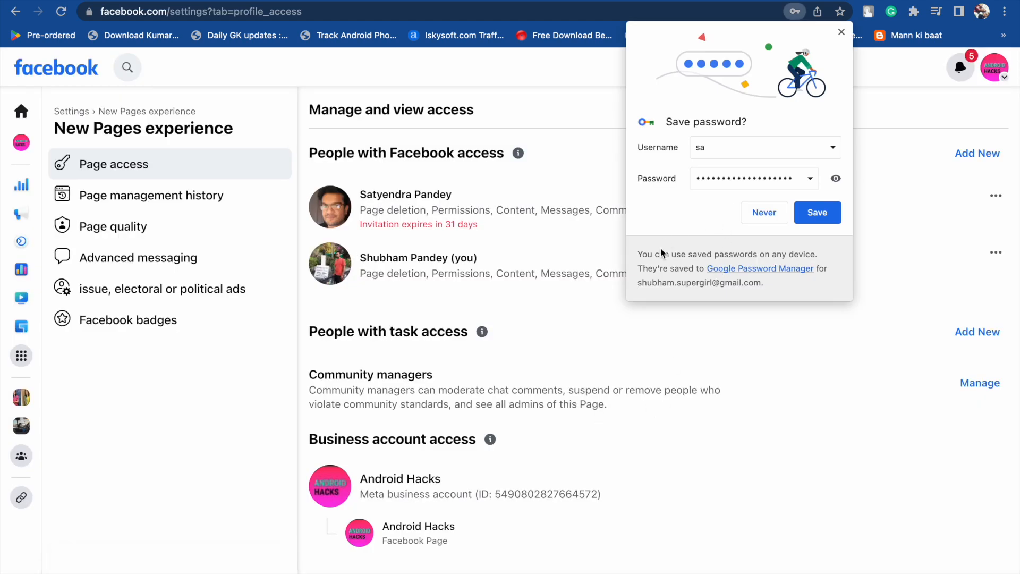
pyautogui.moveTo(615, 353)
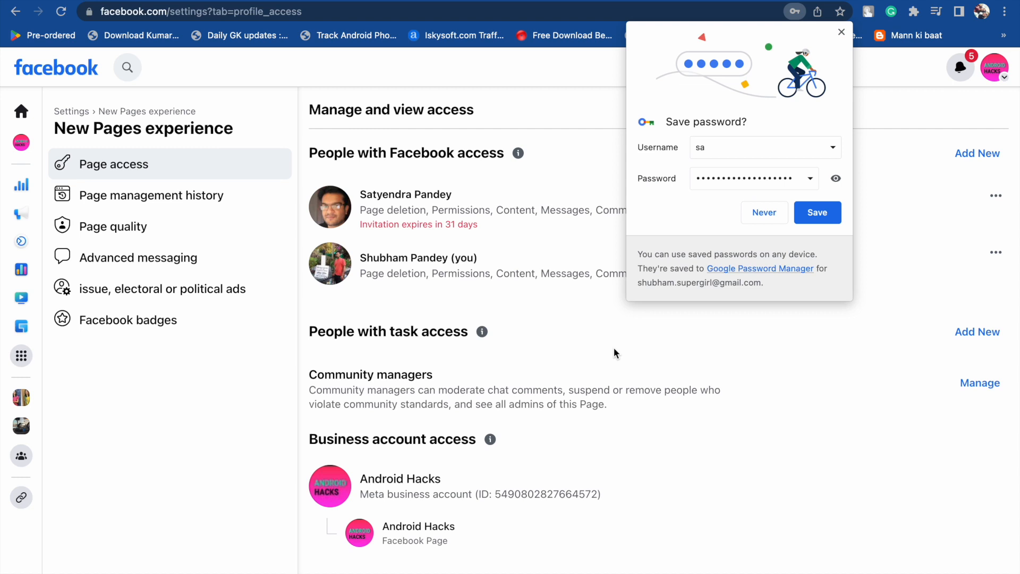